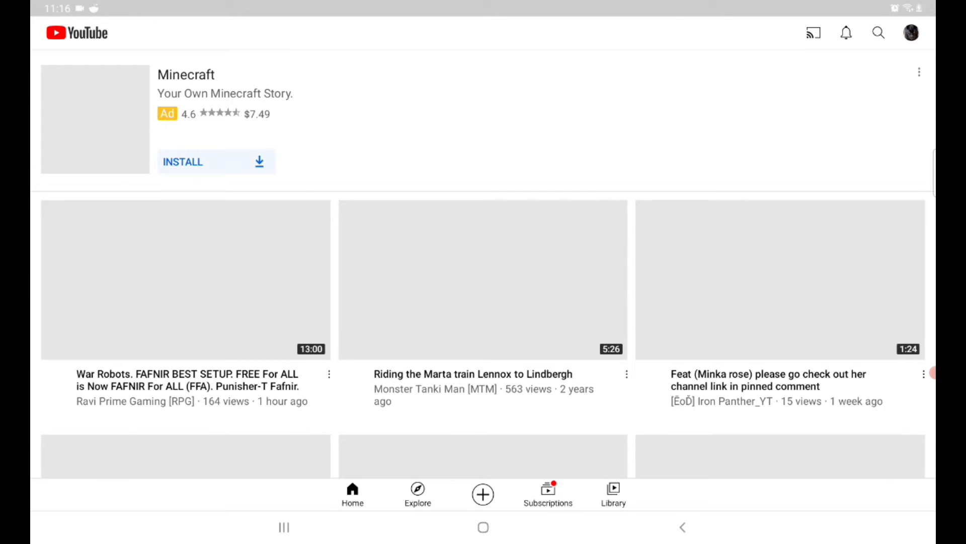
Step: Open the Iron Promotes channel and browse its Videos and Channels sections, then its Home
click(910, 32)
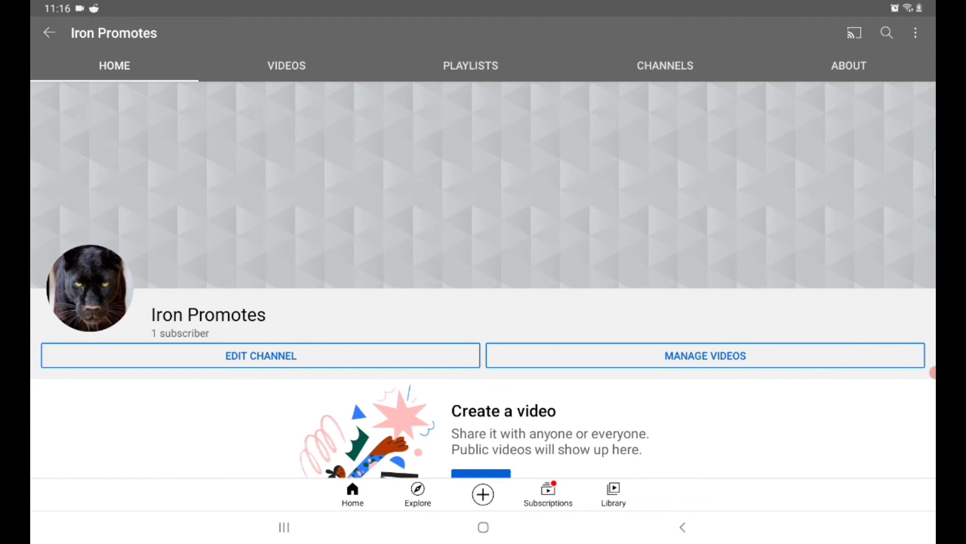
click(286, 65)
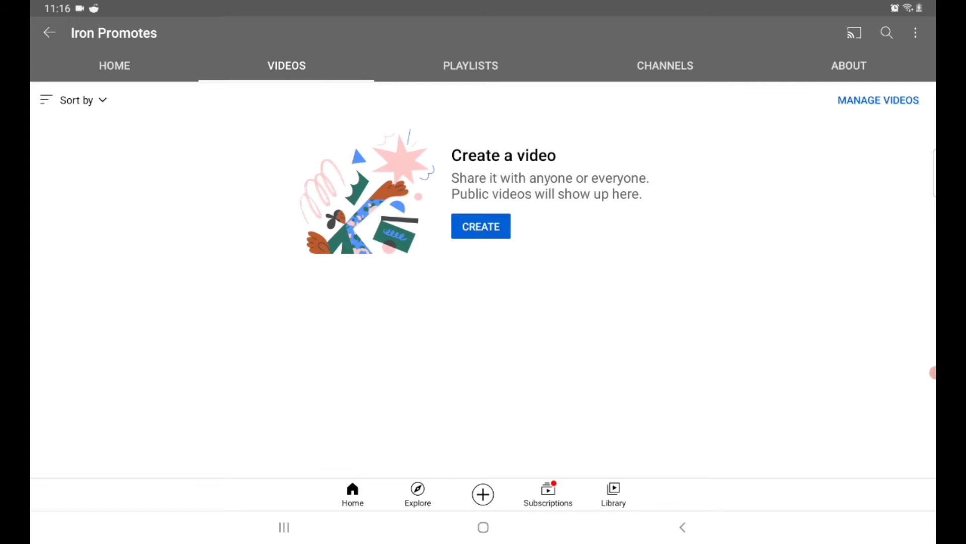
click(664, 65)
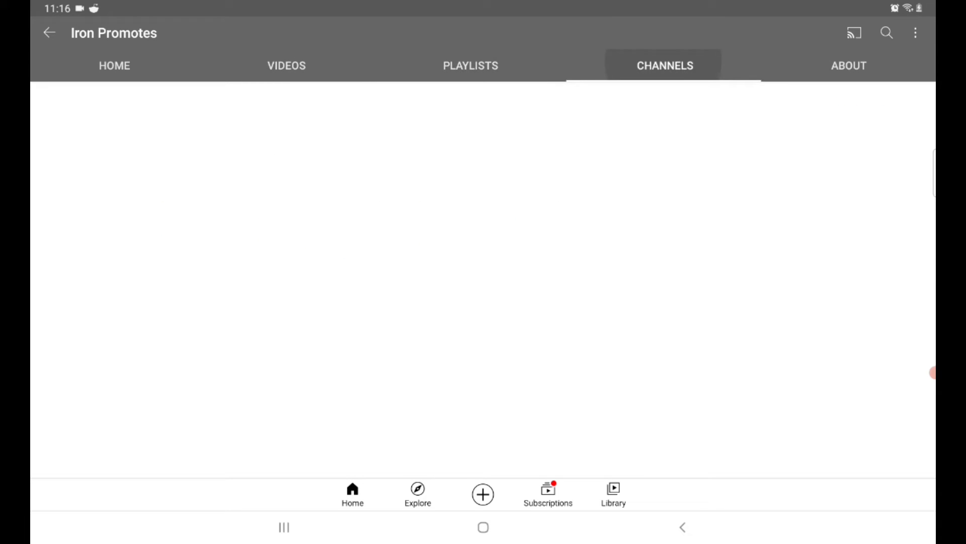
click(114, 65)
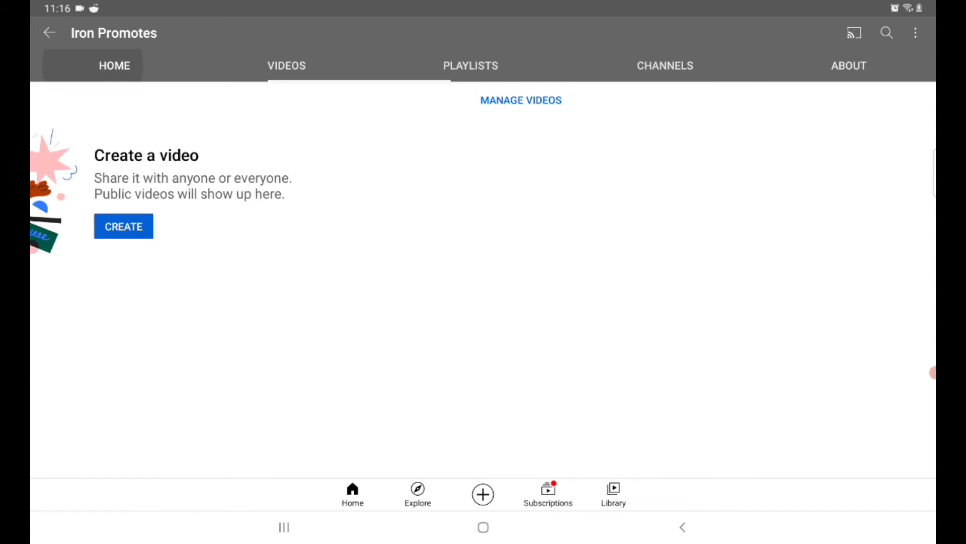
Step: Scroll the home feed, check the channel's About info and return to Home
scroll(up, 3)
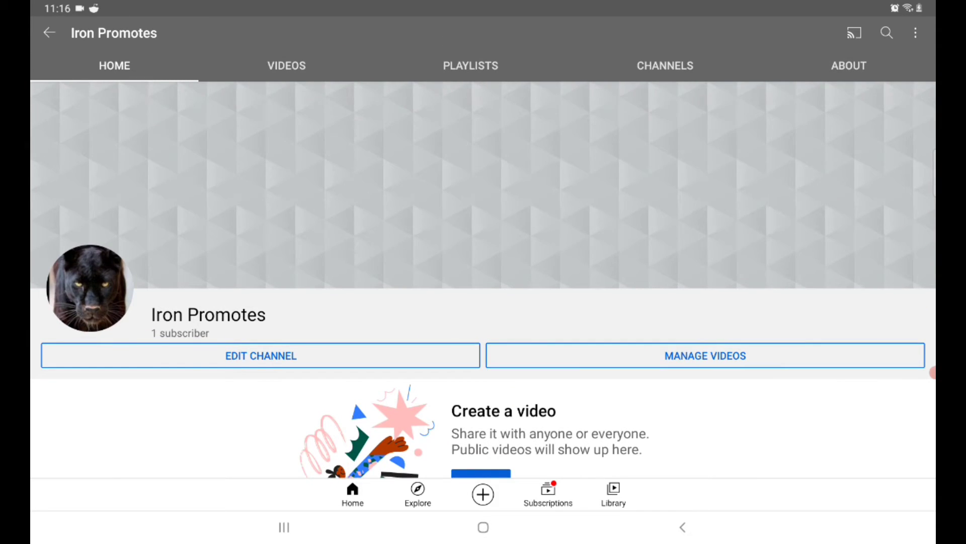
click(852, 64)
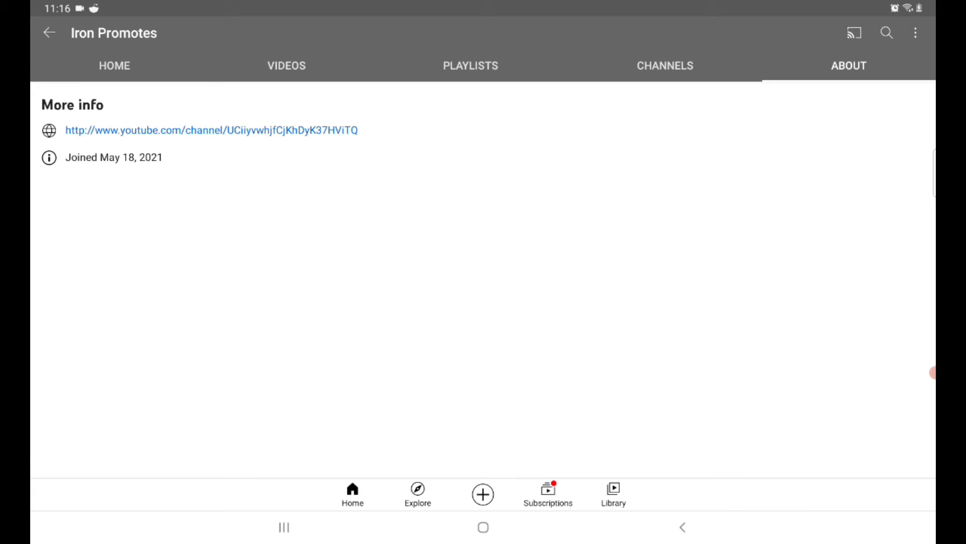
click(115, 66)
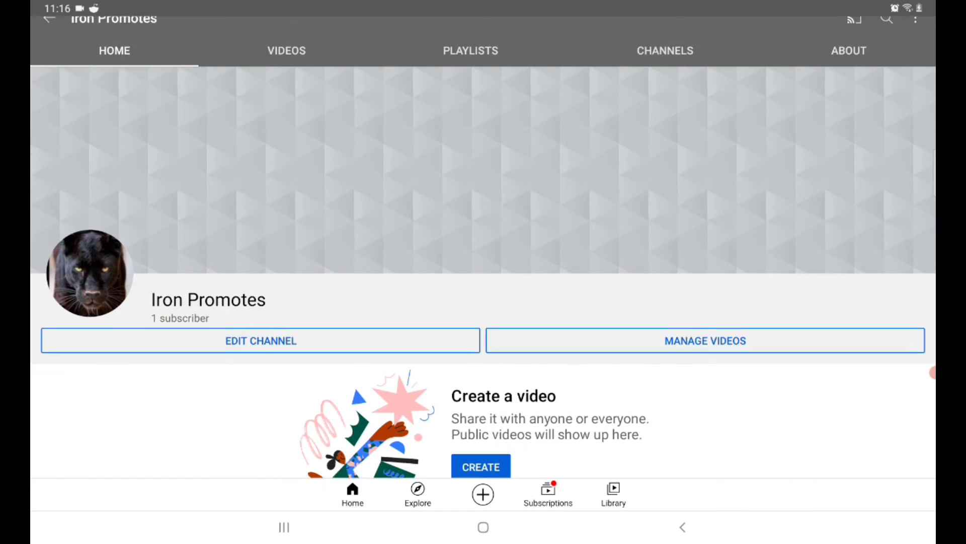